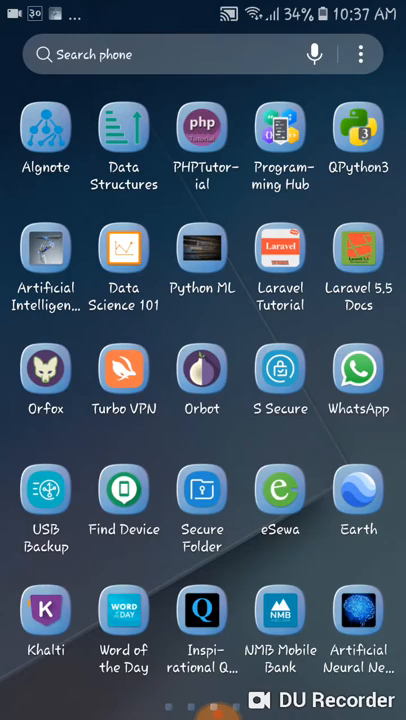
Swipe left on the home screen to the app page showing Play Store
scroll(left, 3)
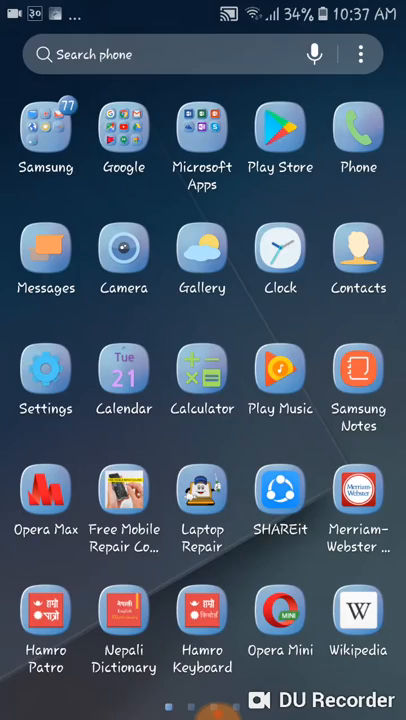
Search the Play Store for 'root ch' and open the Root Checker suggestion
click(280, 128)
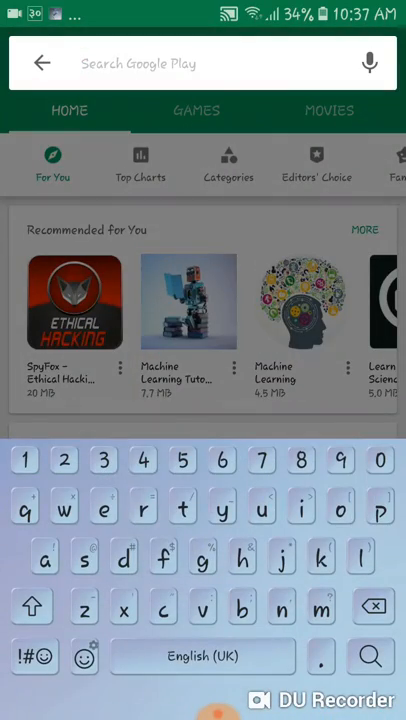
text(root checker)
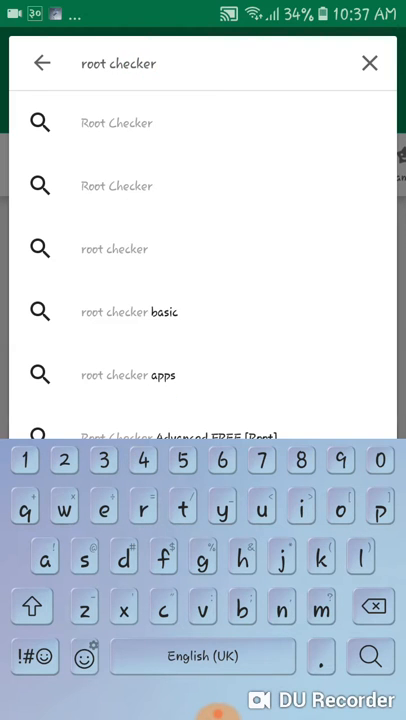
click(116, 122)
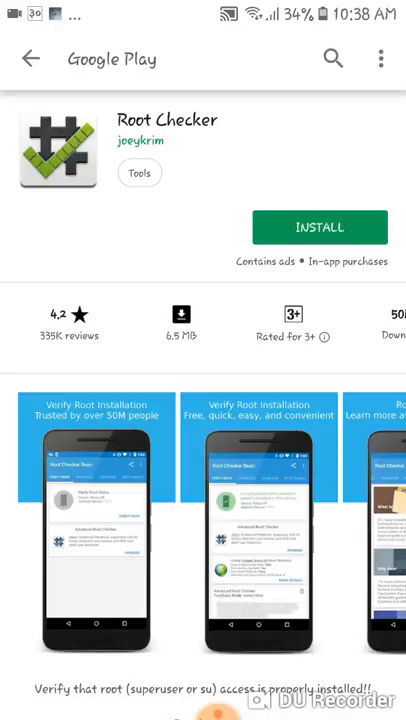
Install Root Checker by joeykrim and open it once installed
click(320, 227)
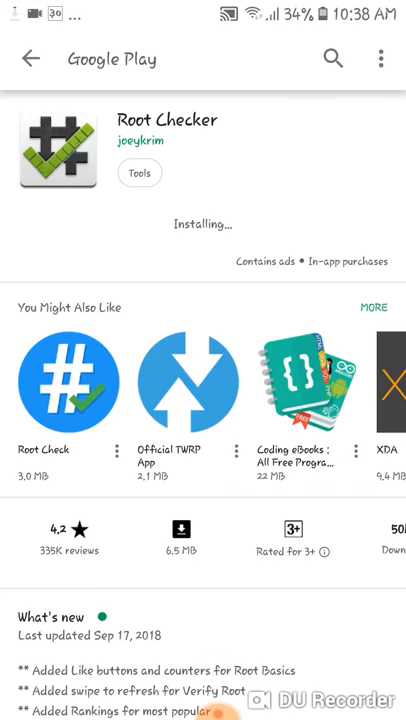
click(333, 58)
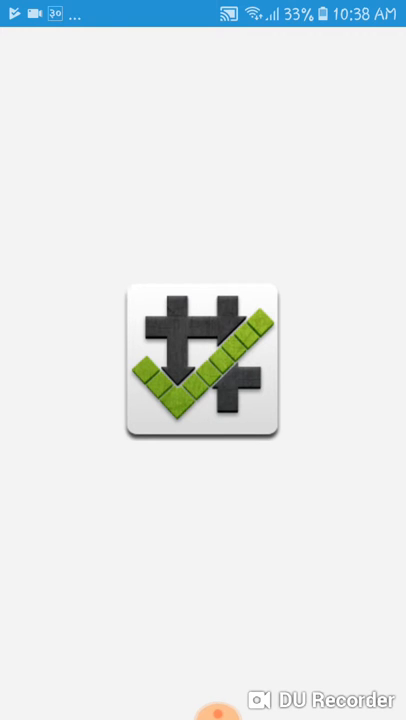
Dismiss the What's New notes and run Verify Root on the SM-G610F
click(203, 367)
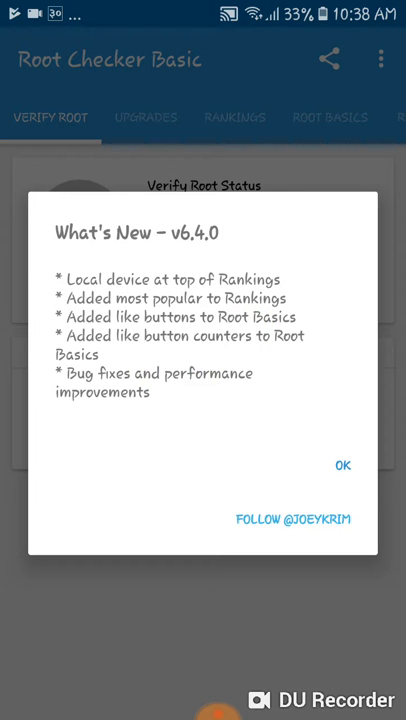
click(343, 465)
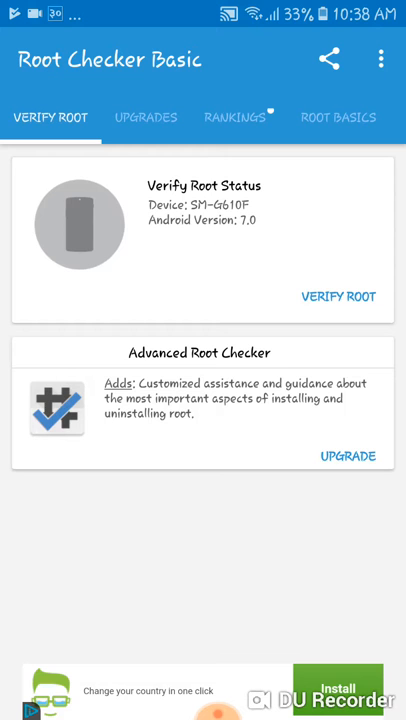
click(338, 296)
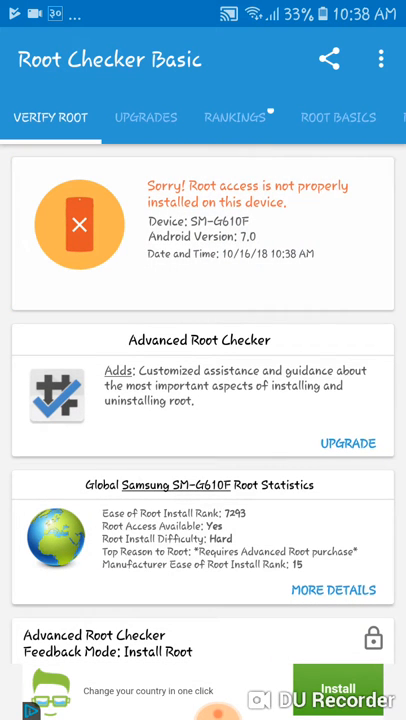